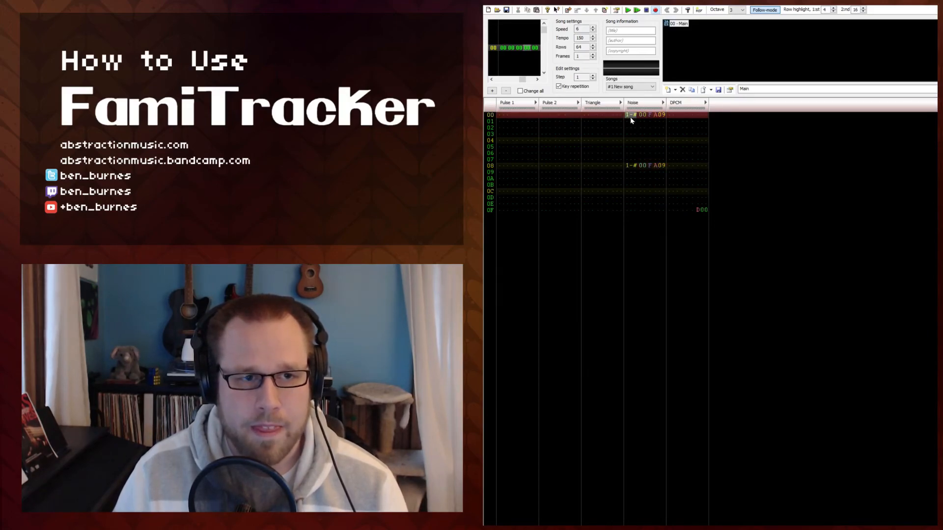
{"action": "mouse_move", "coordinate": [642, 121]}
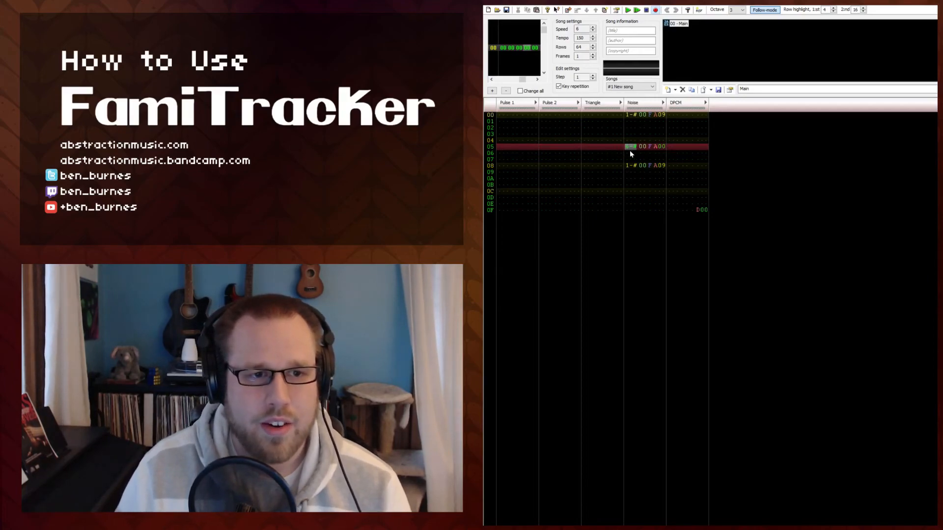
Step: Enter D-# volume F on rows 02/0A and 6-# volume 6 on rows 04/0C in Noise
{"action": "left_click", "coordinate": [661, 143]}
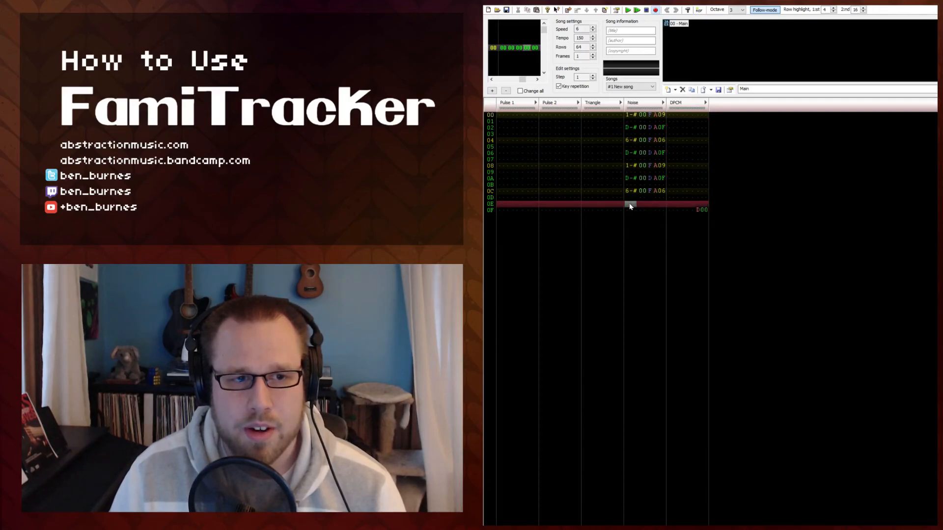
Step: Add D-# hits on rows 03, 06, 07, 0B, 0F and an E-# fill on row 0E
{"action": "left_click", "coordinate": [630, 115]}
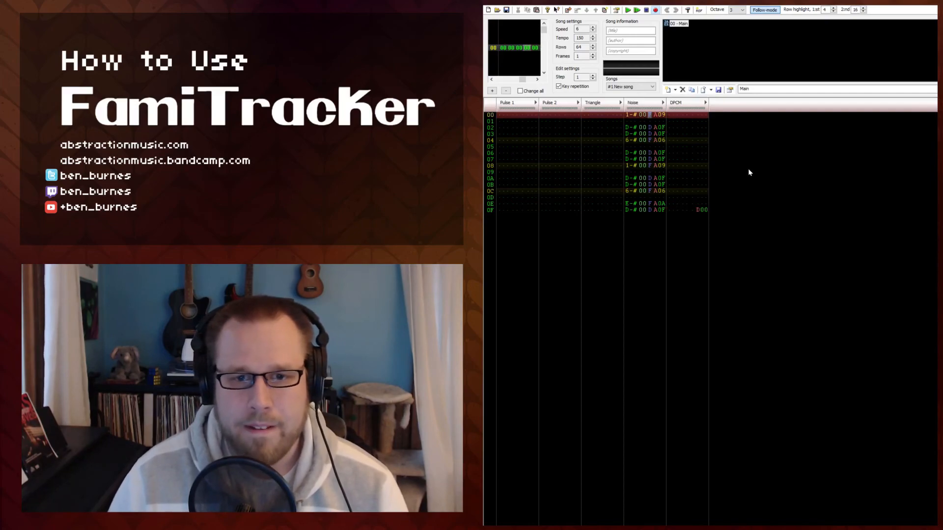
{"action": "mouse_move", "coordinate": [618, 189]}
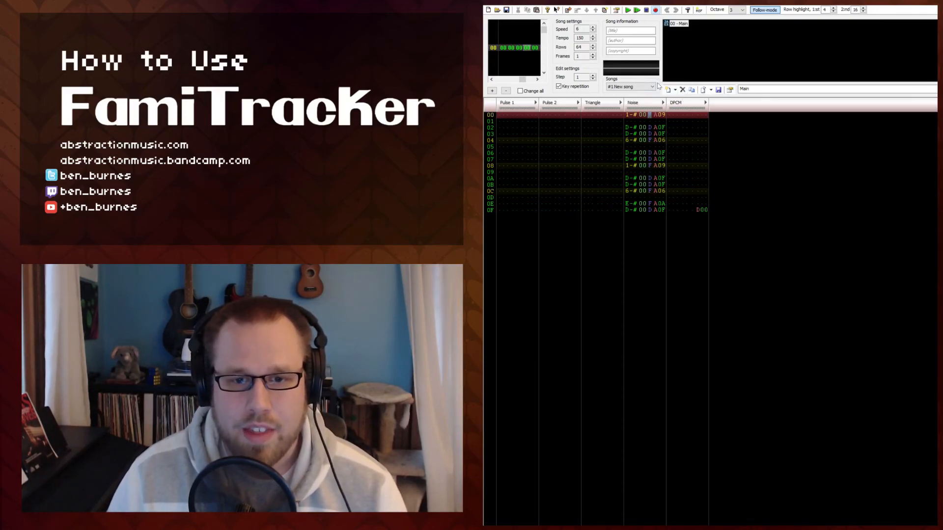
{"action": "mouse_move", "coordinate": [667, 89]}
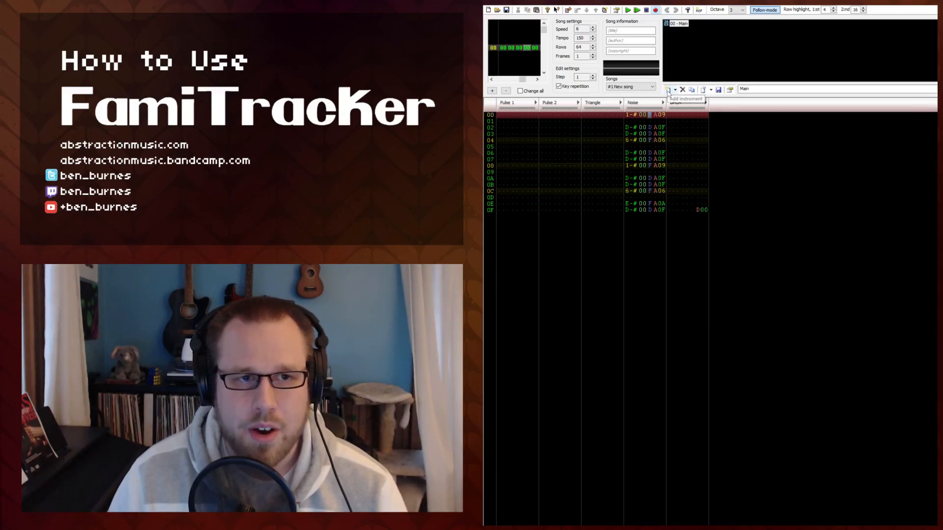
Step: Add a new instrument named Kick and bring up its settings
{"action": "left_click", "coordinate": [667, 89]}
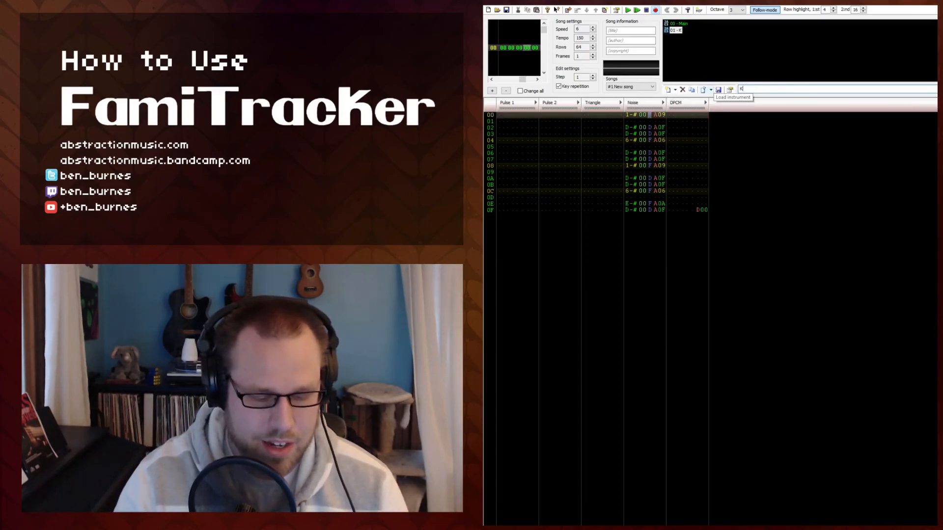
{"action": "type", "text": "ick"}
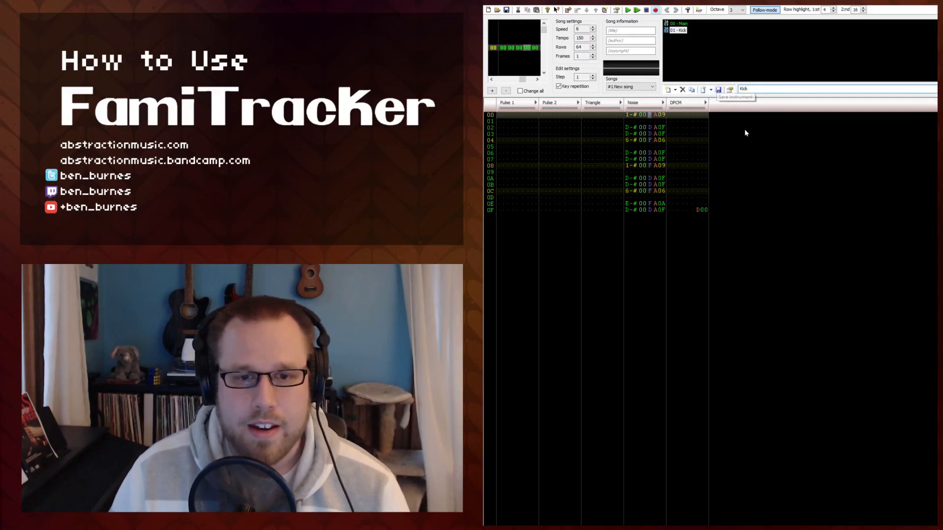
{"action": "double_click", "coordinate": [677, 31]}
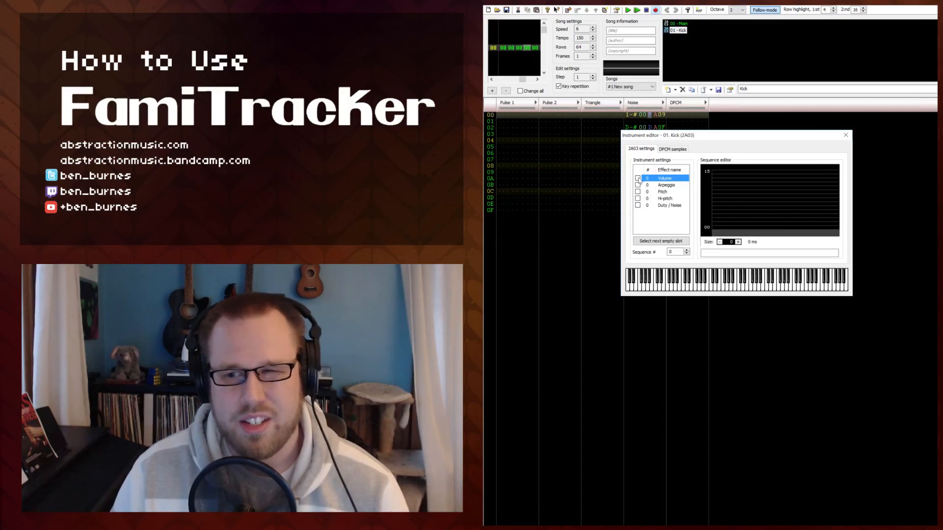
Step: Enable Volume and draw a nine-step envelope decaying from 15 to 0
{"action": "left_click", "coordinate": [637, 178]}
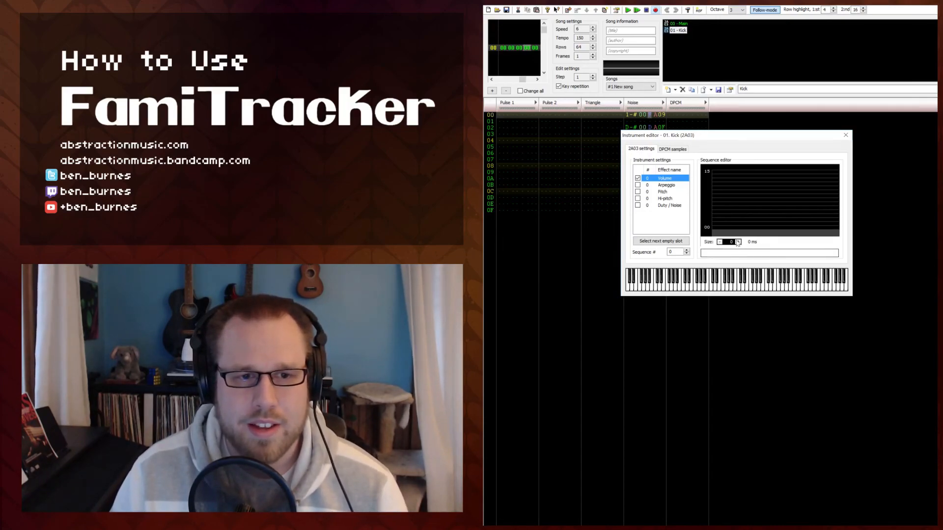
{"action": "left_click", "coordinate": [738, 240]}
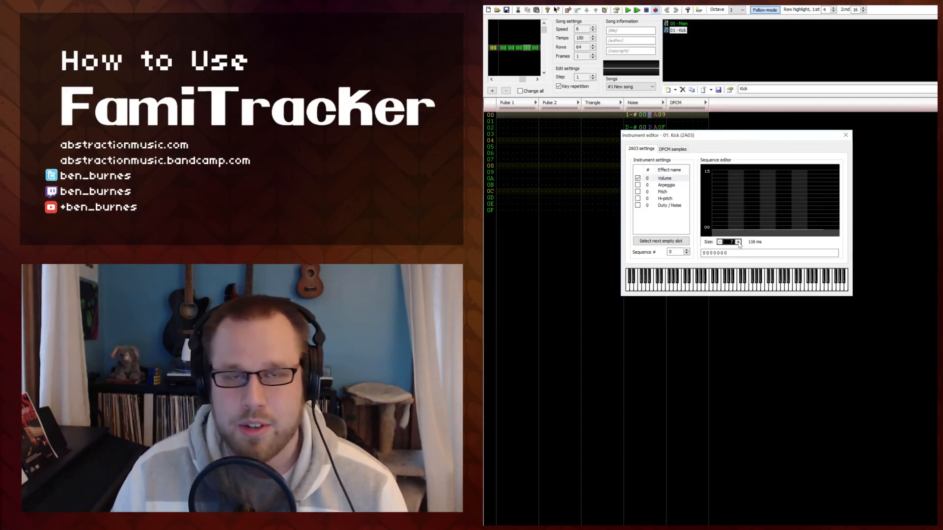
{"action": "left_click", "coordinate": [712, 178]}
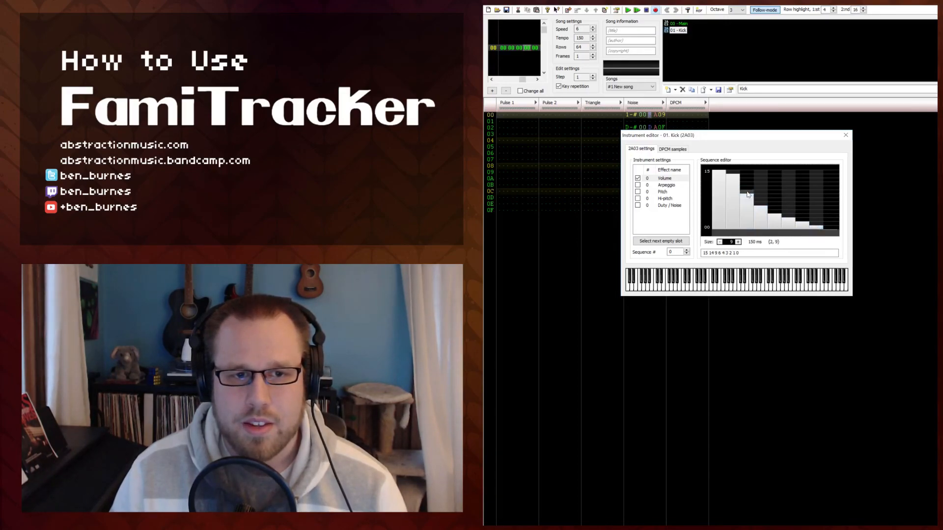
{"action": "left_click", "coordinate": [724, 180]}
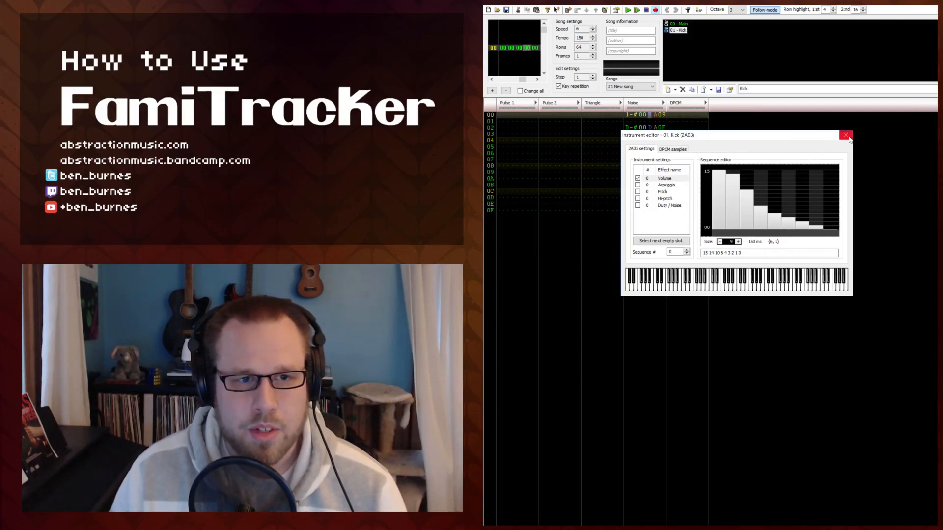
{"action": "mouse_move", "coordinate": [845, 135]}
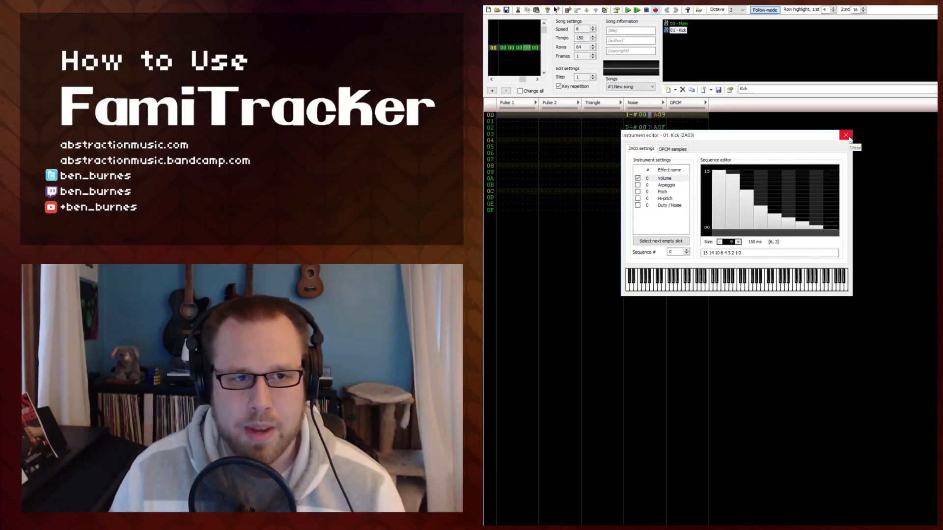
Step: Leave the editor and set the rows 00 and 08 kick notes to instrument 01
{"action": "left_click", "coordinate": [846, 134]}
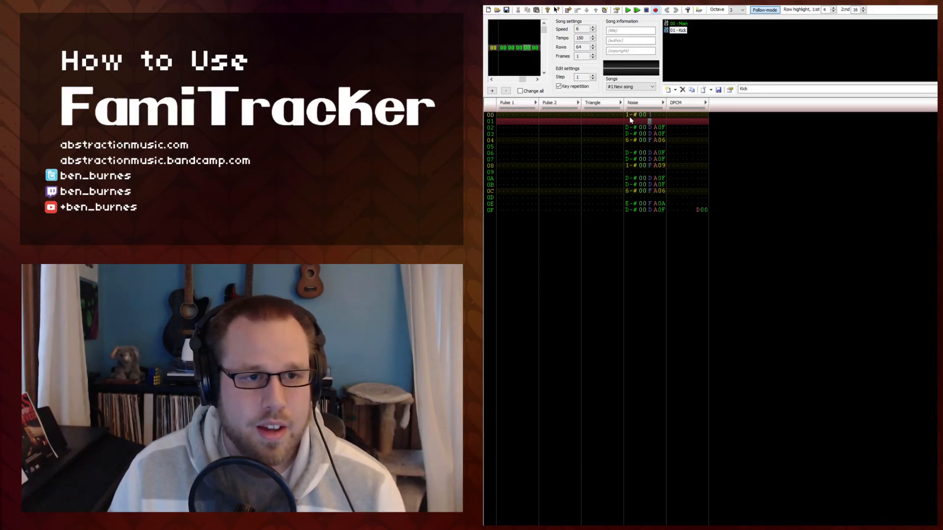
{"action": "left_click", "coordinate": [634, 115]}
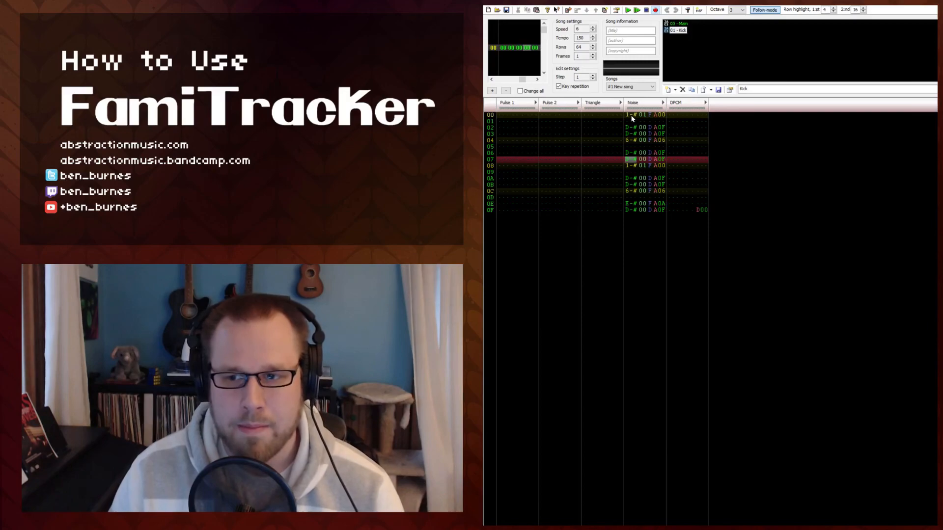
{"action": "mouse_move", "coordinate": [657, 142]}
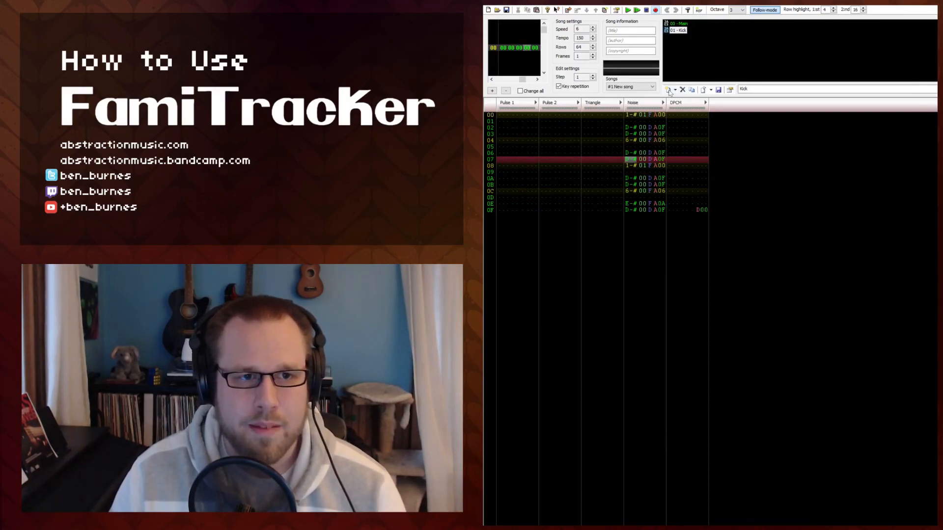
Step: Create a Snare instrument reusing the kick's volume envelope plus a small rising arpeggio
{"action": "left_click", "coordinate": [667, 89]}
{"action": "type", "text": "Snare"}
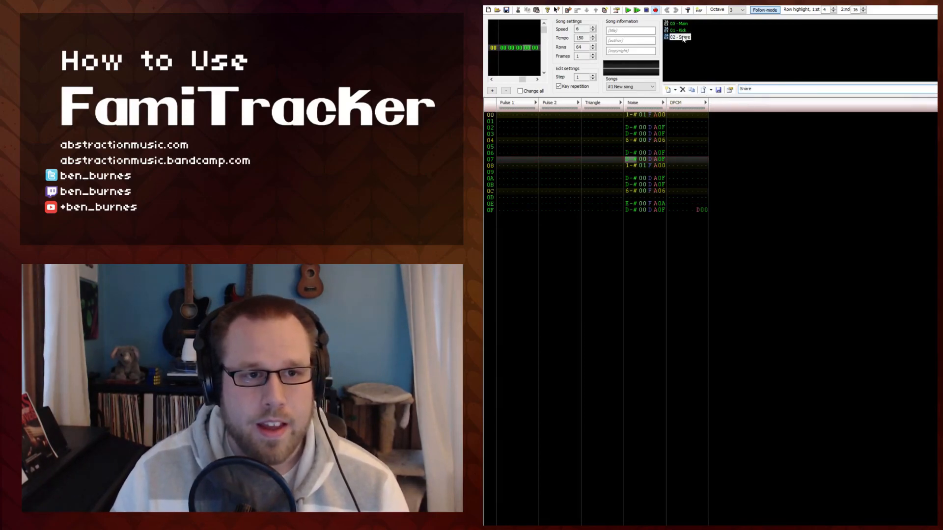
{"action": "double_click", "coordinate": [679, 36]}
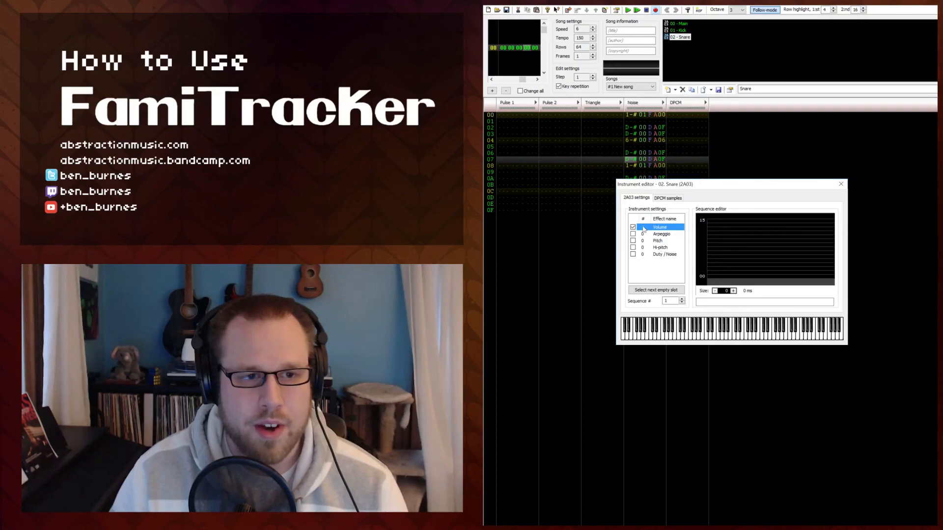
{"action": "left_click", "coordinate": [632, 227]}
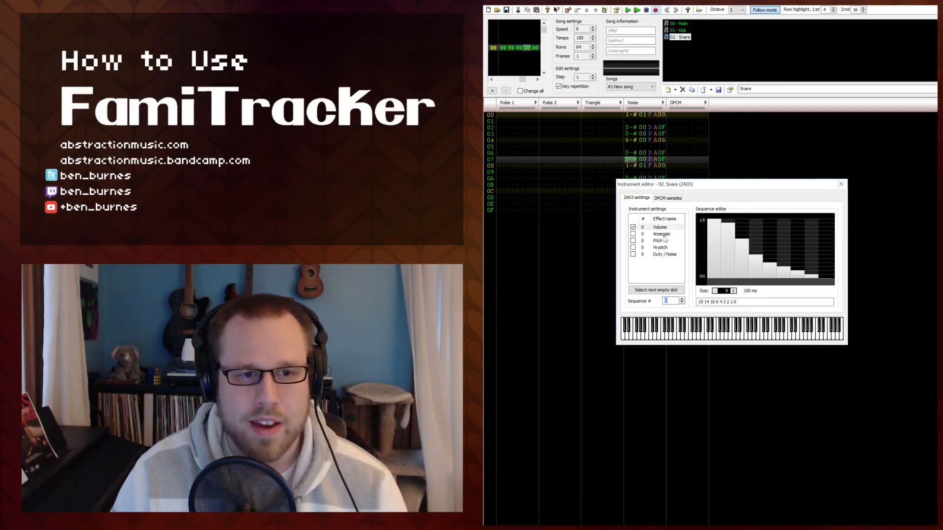
{"action": "left_click", "coordinate": [660, 234]}
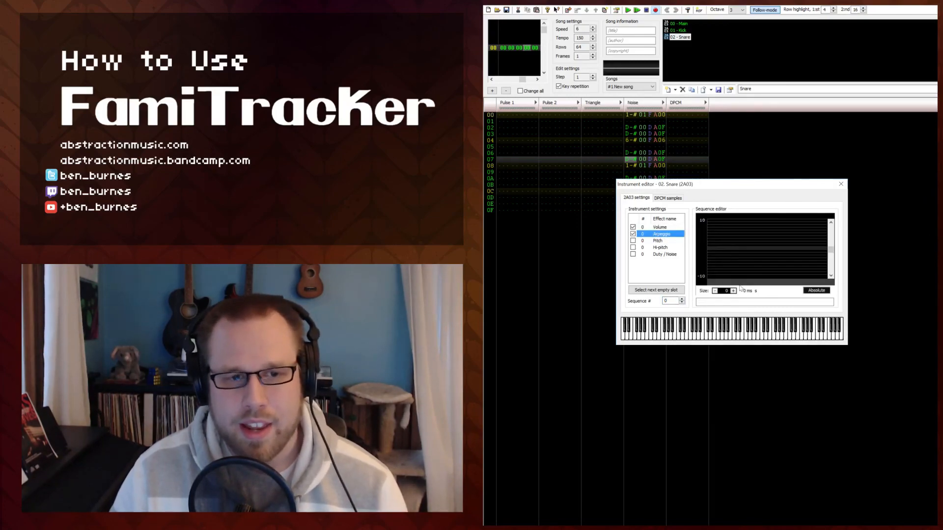
{"action": "left_click", "coordinate": [733, 291]}
{"action": "type", "text": "0 0 1 1 2"}
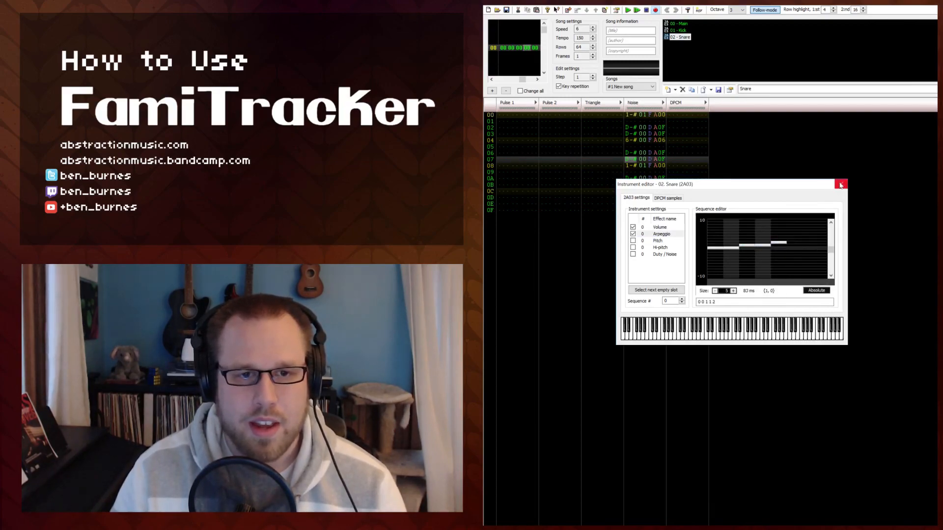
{"action": "left_click", "coordinate": [840, 184]}
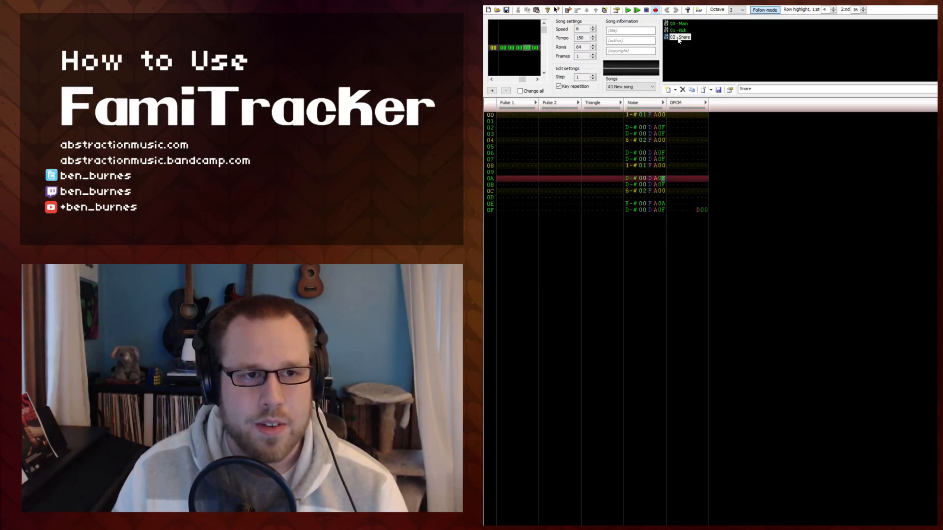
Step: Select the Snare instrument for the D-# hits and play the loop back
{"action": "double_click", "coordinate": [680, 36]}
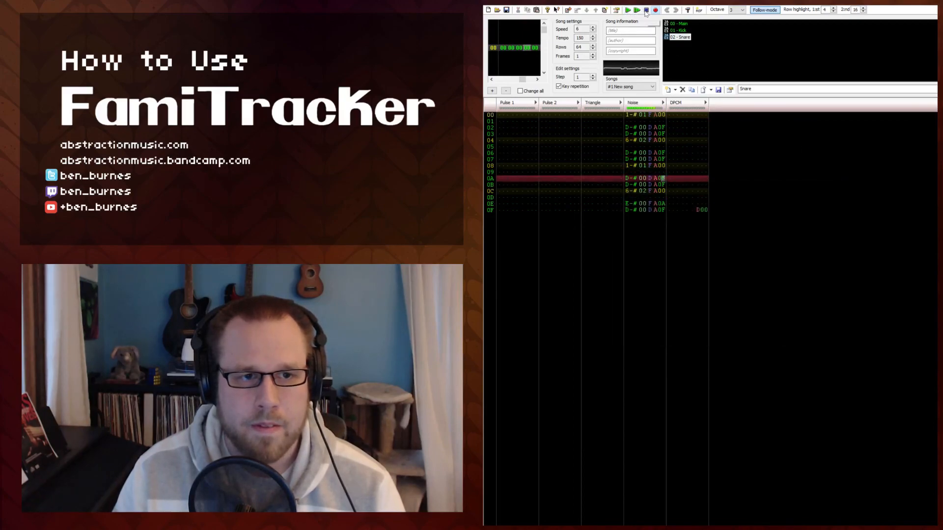
{"action": "left_click", "coordinate": [645, 10]}
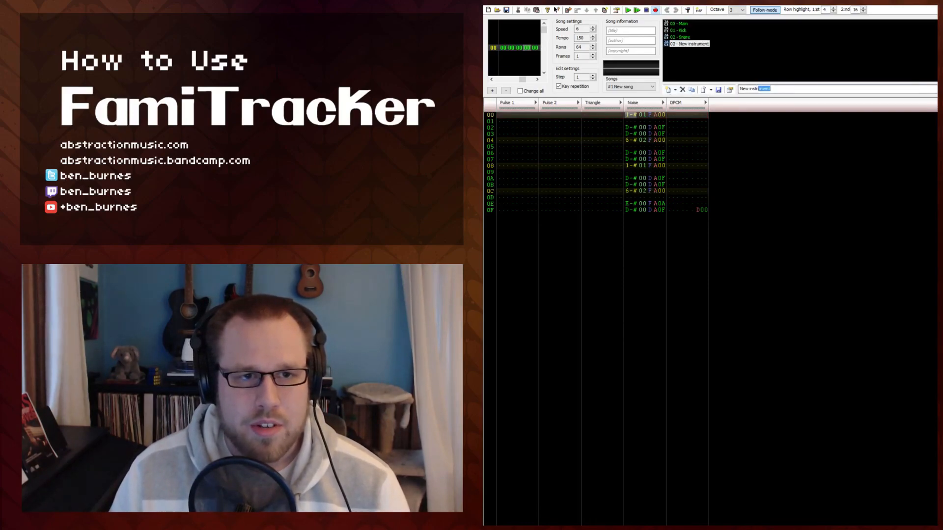
Step: Name the instrument Hat and give it a 6-step volume envelope 15 14 8 5 2 0
{"action": "type", "text": "Hat"}
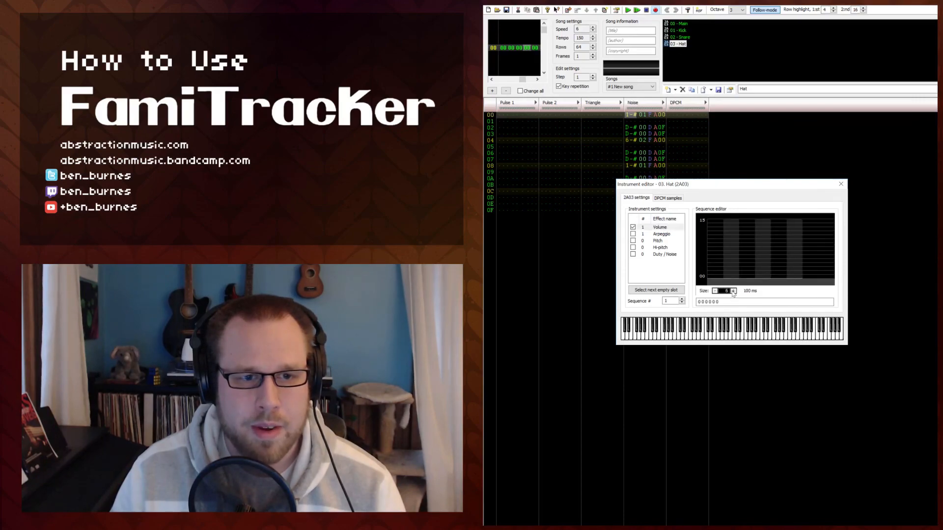
{"action": "left_click", "coordinate": [701, 227]}
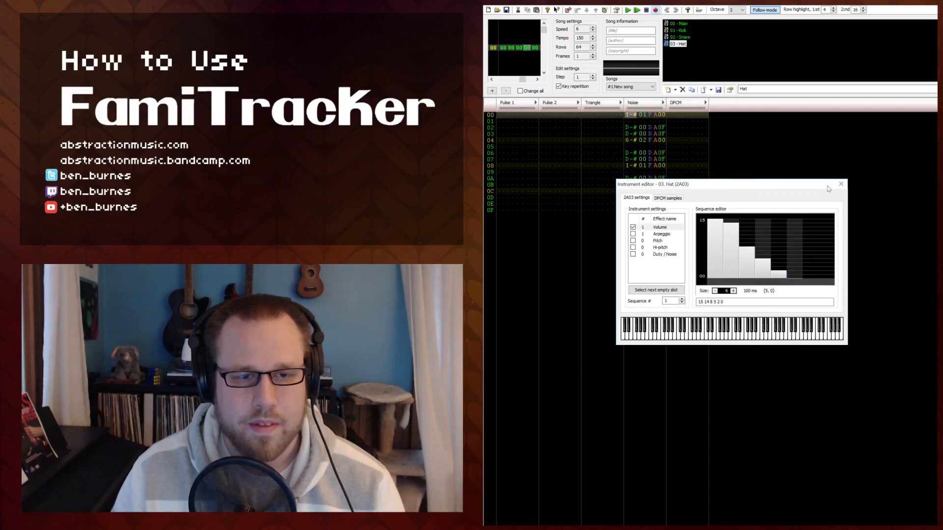
{"action": "left_click", "coordinate": [839, 184]}
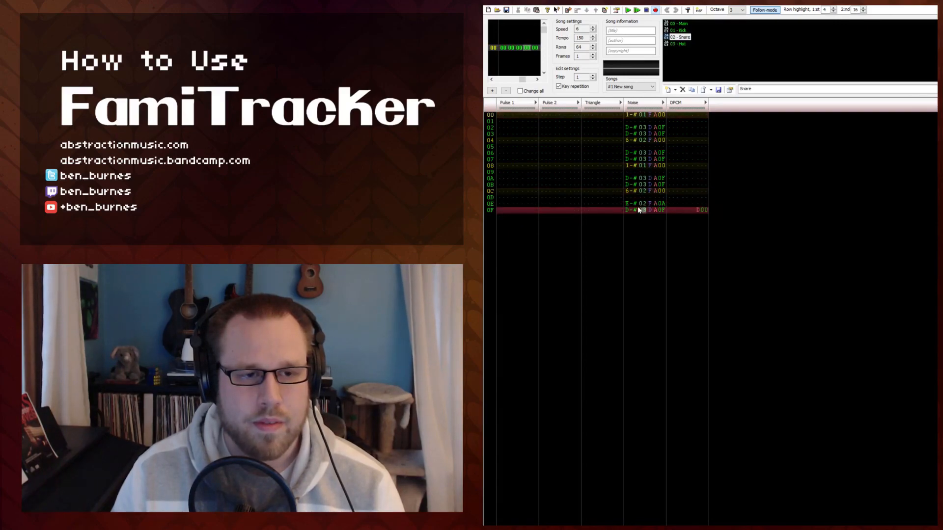
Step: Delete the A0F/A00 volume-slide entries from the noise rows
{"action": "left_click", "coordinate": [679, 31]}
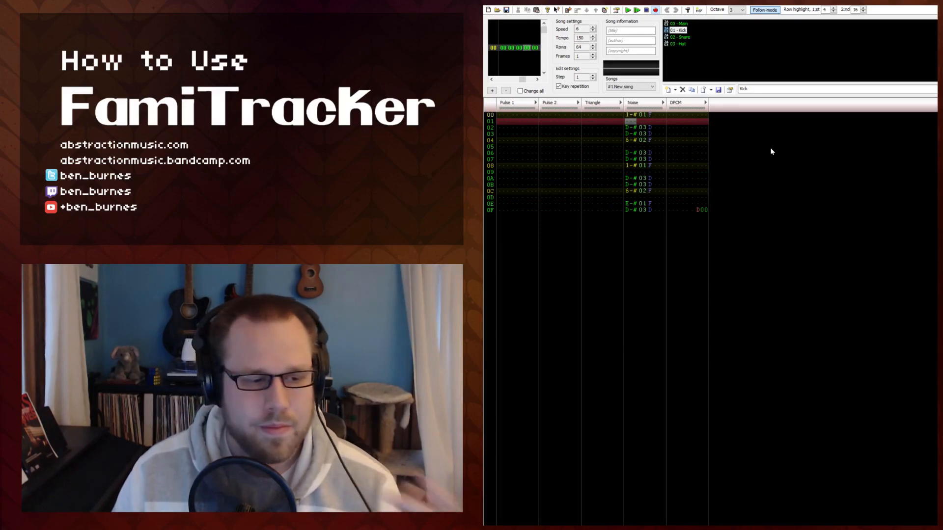
{"action": "mouse_move", "coordinate": [779, 166]}
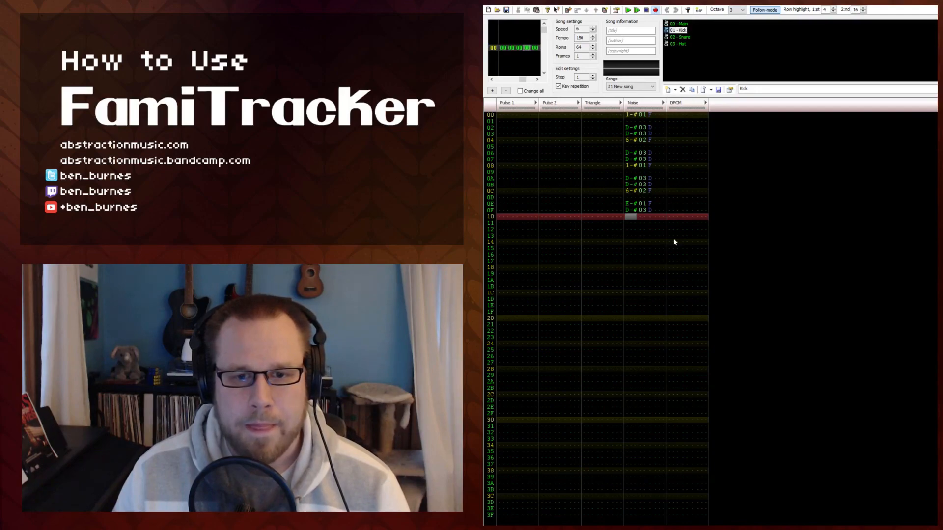
{"action": "mouse_move", "coordinate": [666, 121]}
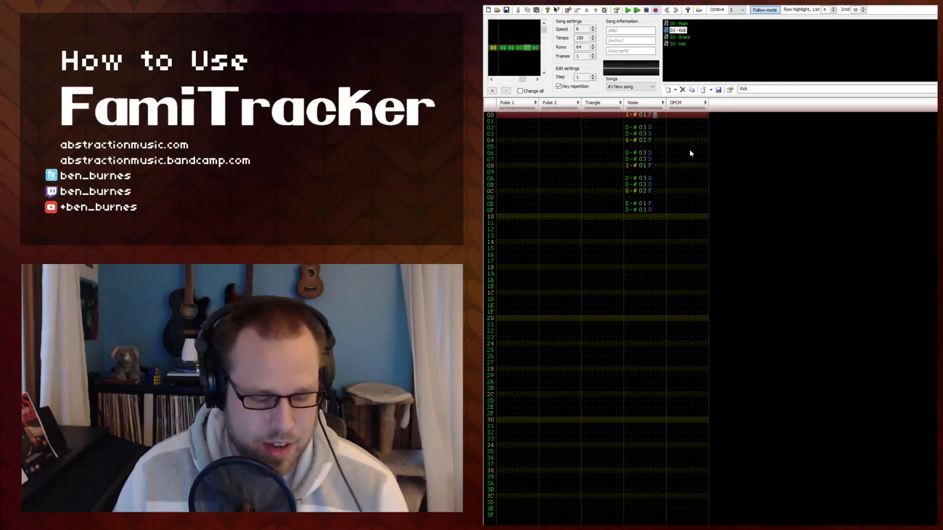
{"action": "mouse_move", "coordinate": [684, 149]}
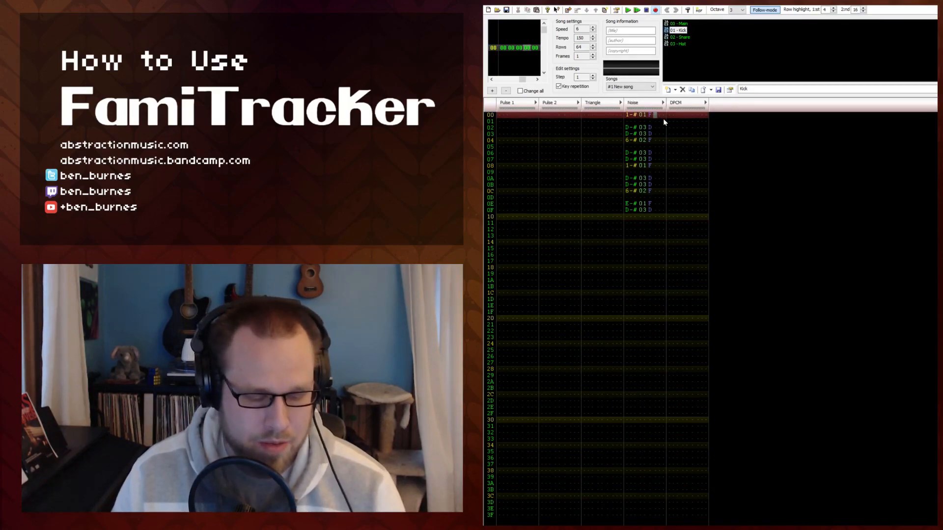
{"action": "mouse_move", "coordinate": [539, 119]}
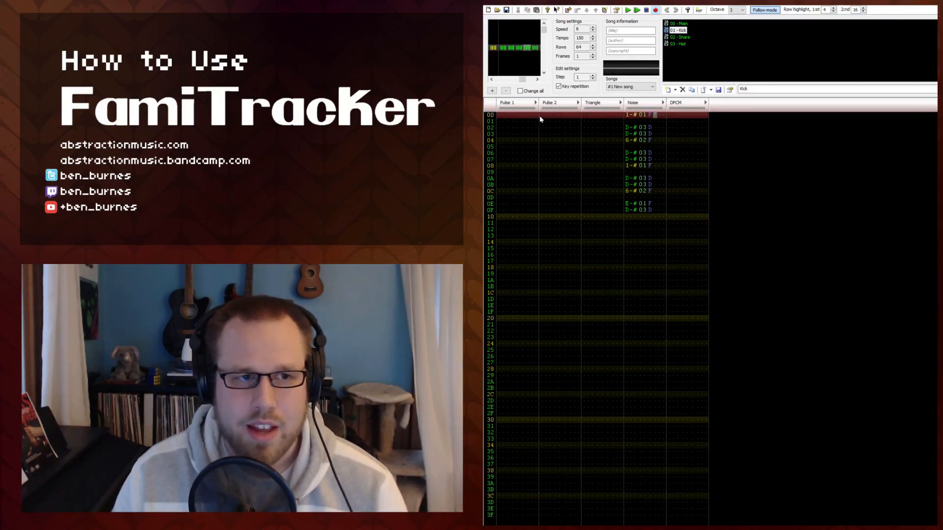
{"action": "mouse_move", "coordinate": [661, 255]}
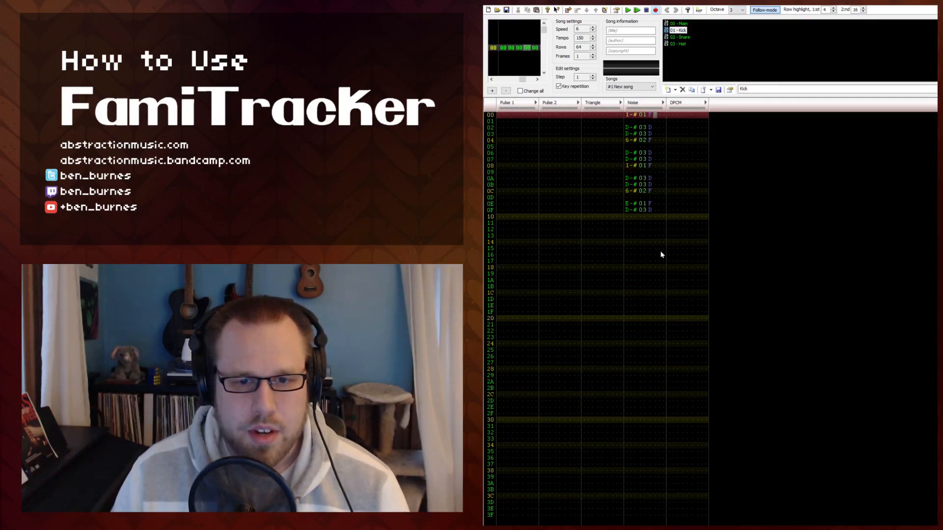
{"action": "mouse_move", "coordinate": [631, 219]}
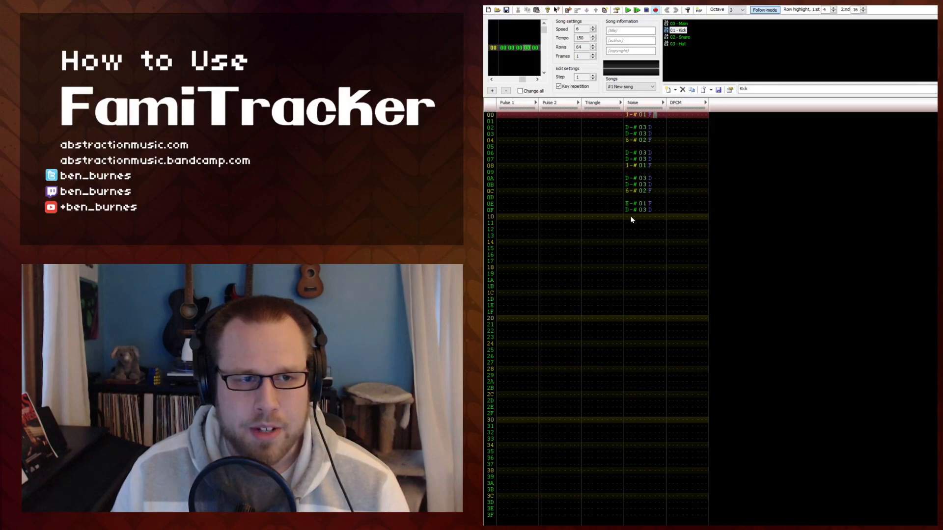
{"action": "mouse_move", "coordinate": [631, 328]}
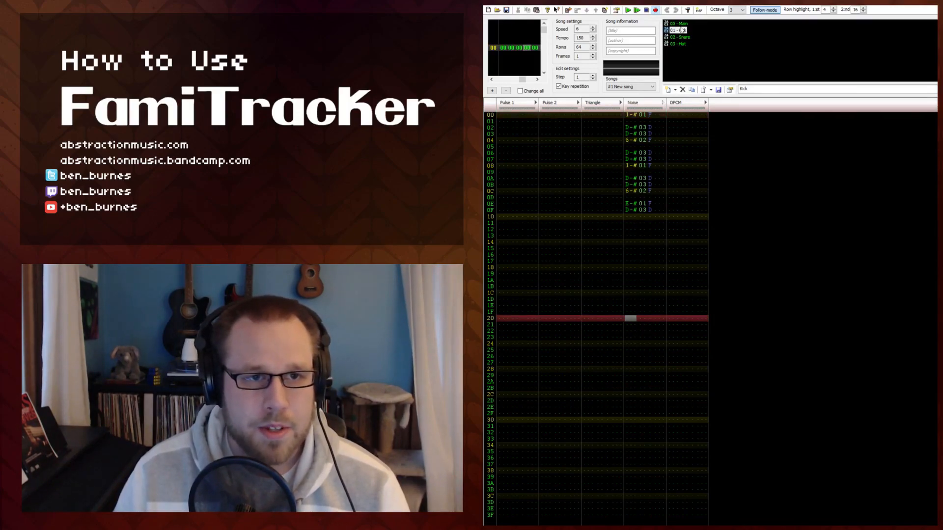
Step: Enter a B-# crash at row 20 with instrument 00 and A10 fade plus 432 vibrato effects
{"action": "left_click", "coordinate": [676, 23]}
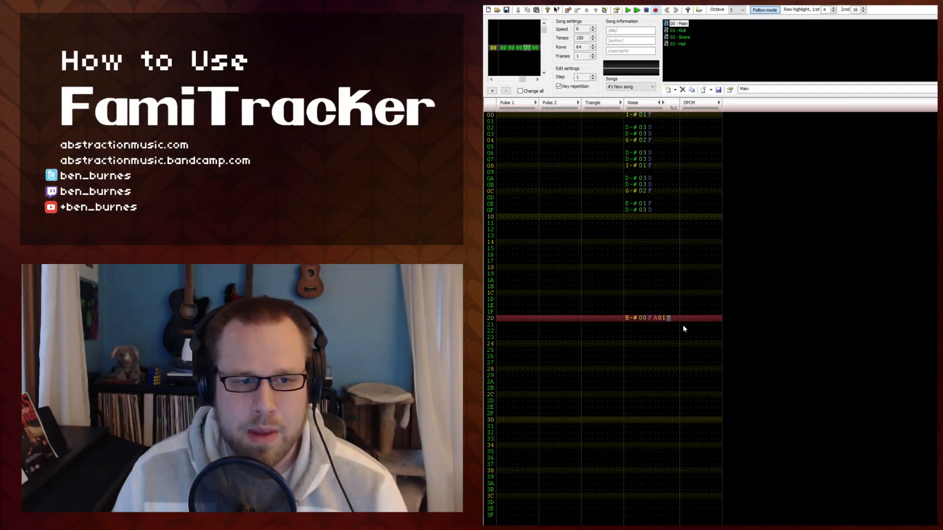
{"action": "type", "text": "00"}
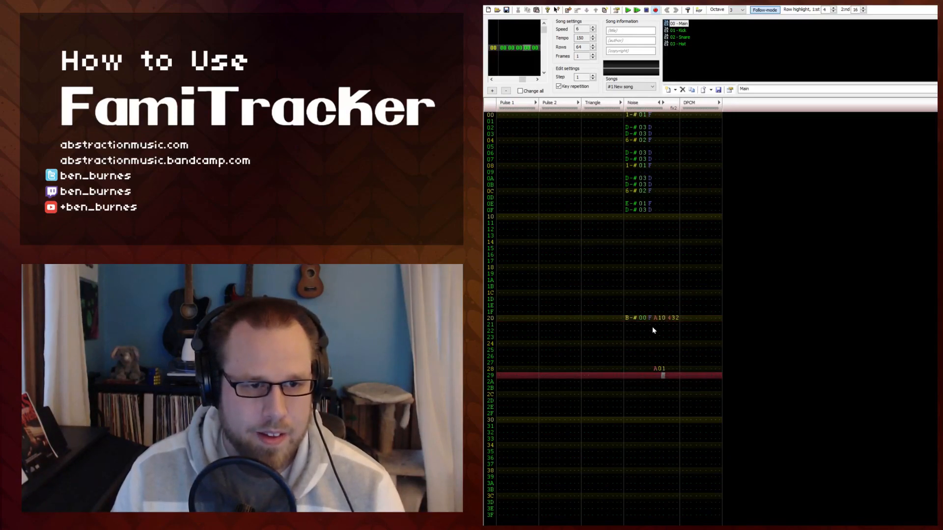
{"action": "left_click", "coordinate": [651, 317]}
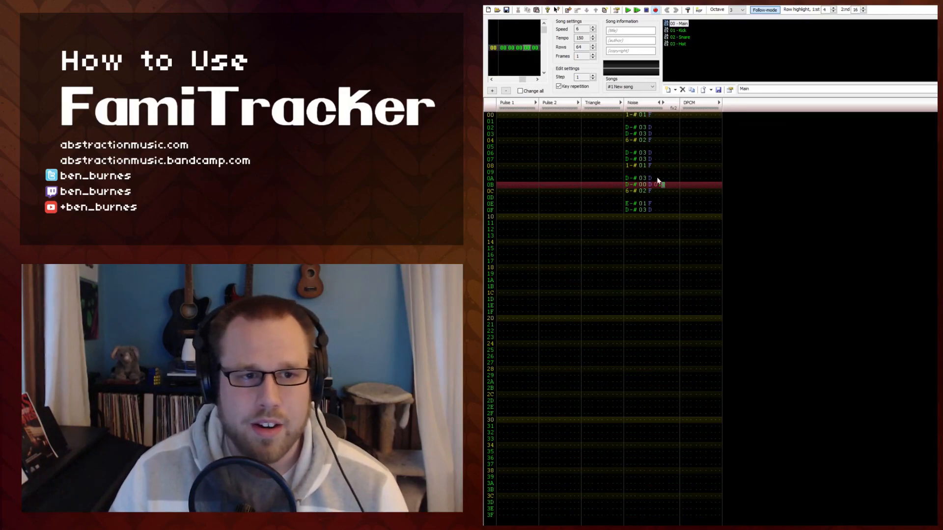
{"action": "mouse_move", "coordinate": [657, 196]}
{"action": "type", "text": " 012"}
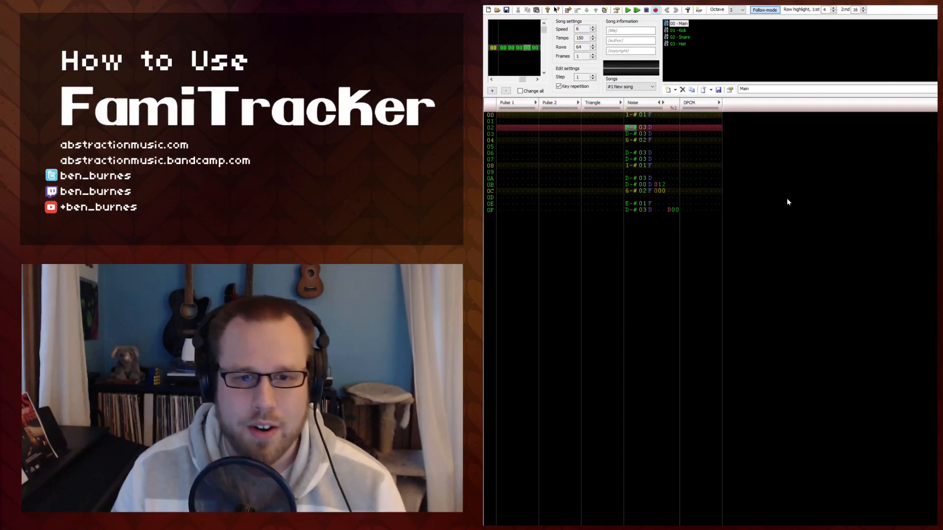
{"action": "mouse_move", "coordinate": [775, 166]}
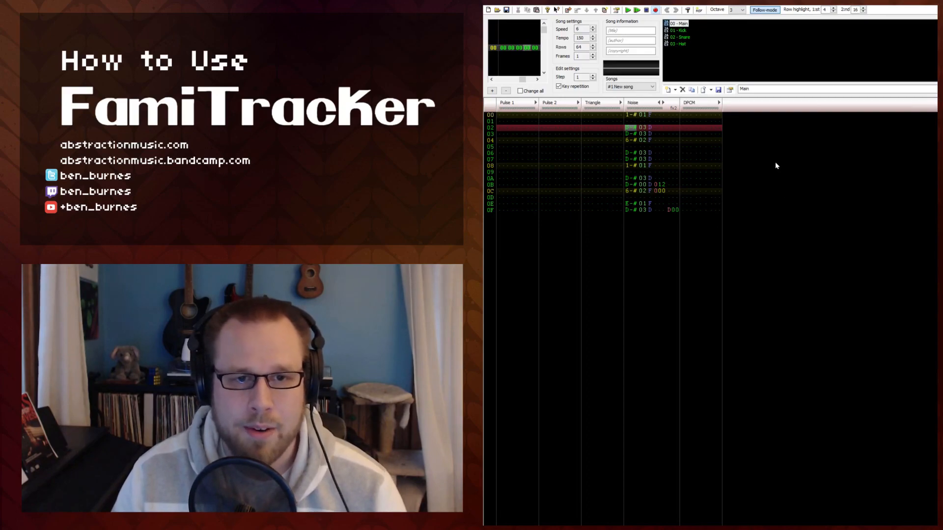
{"action": "mouse_move", "coordinate": [631, 187]}
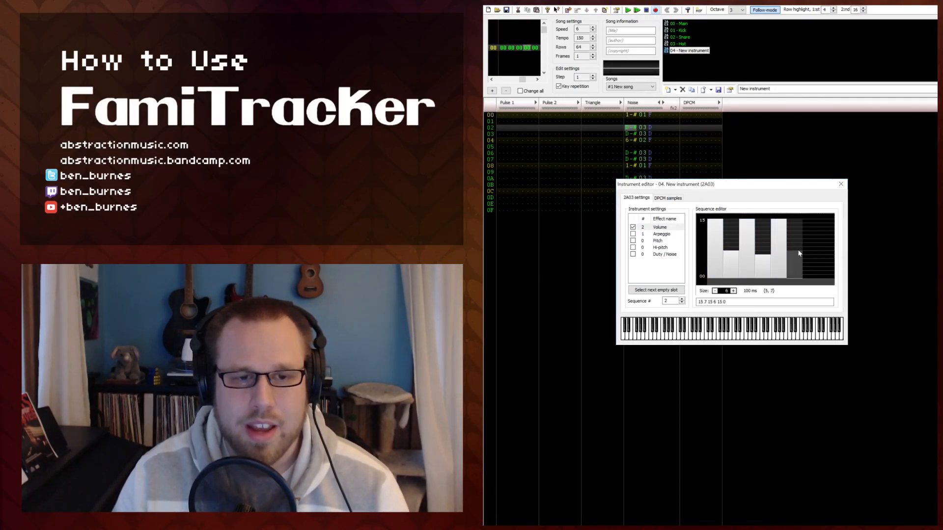
Step: Give instrument 04 a pulsing volume envelope 15 7 15 6 15 0 and close its editor
{"action": "left_click", "coordinate": [840, 184]}
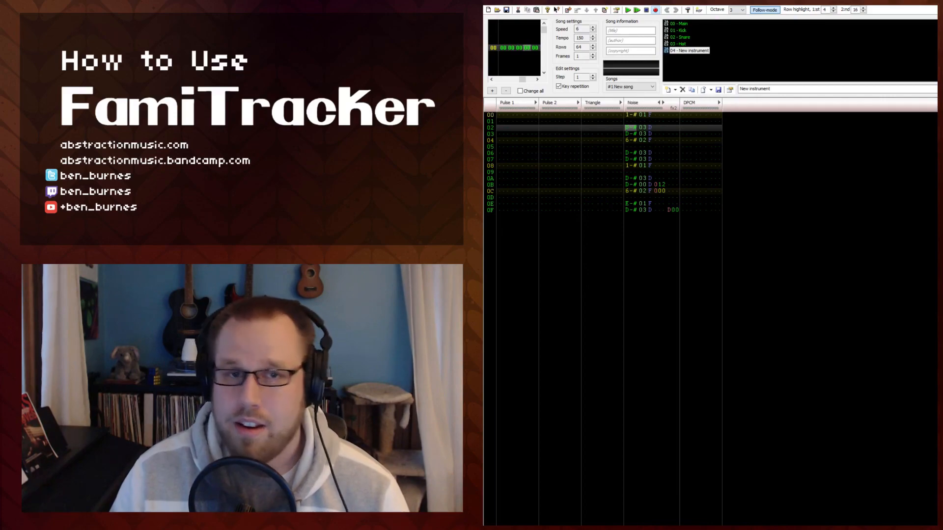
{"action": "mouse_move", "coordinate": [671, 198]}
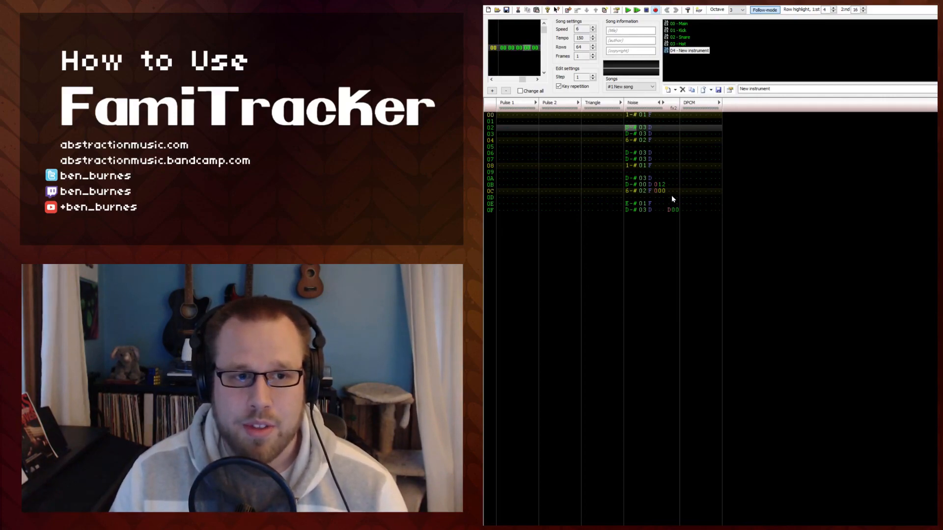